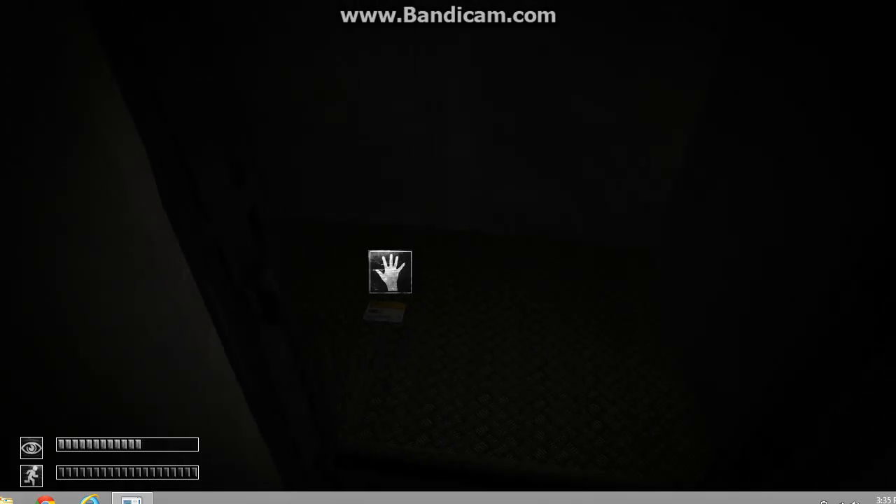
Walk through the dark room along the wall into the storage room with shelves
key(Tab)
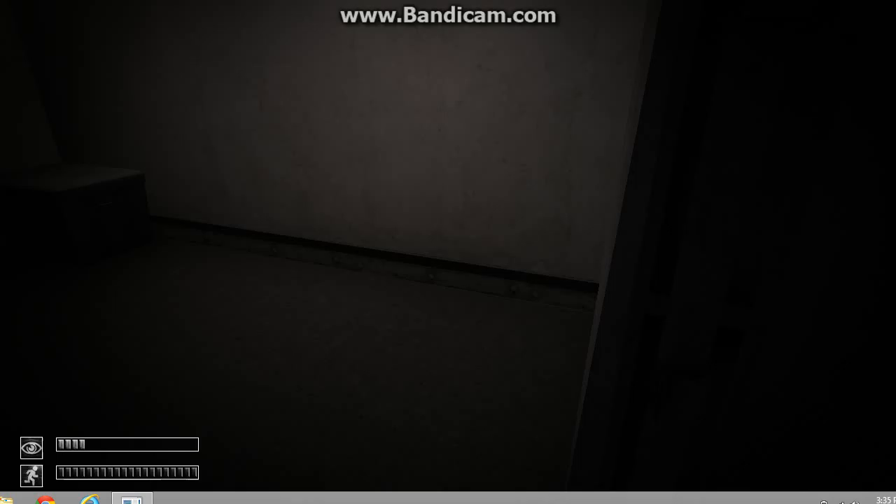
key(tab)
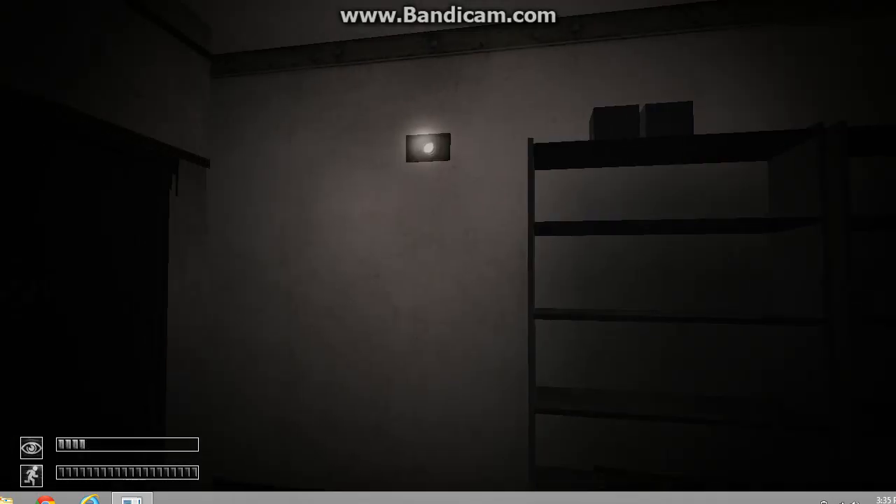
Approach the door and insert the keycard into its card reader
key(tab)
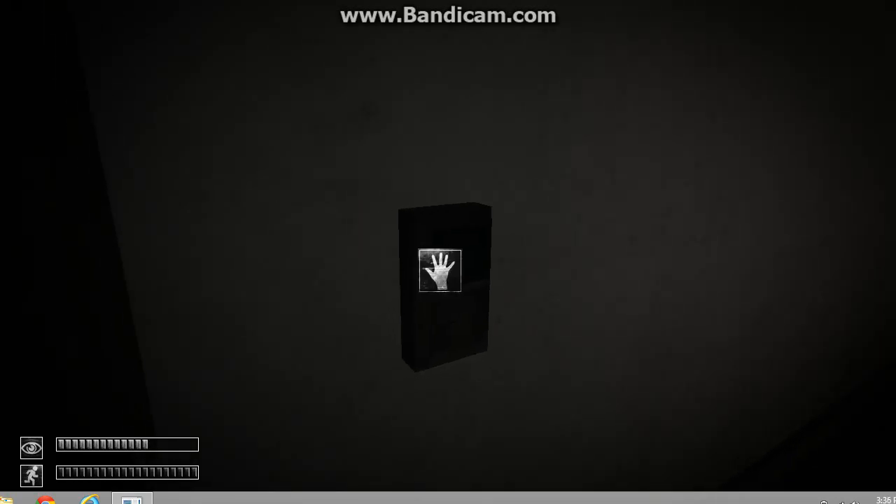
click(440, 271)
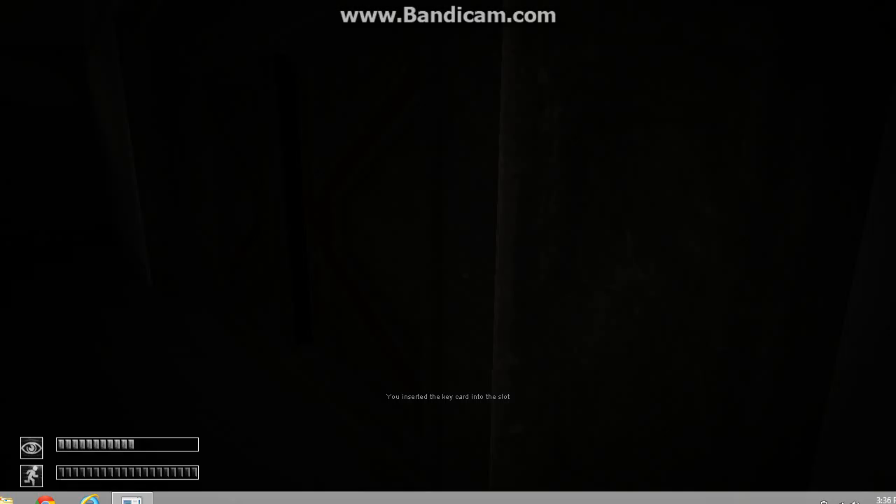
Bring up the S-NAV 300 navigator from the inventory to show the facility map
key(tab)
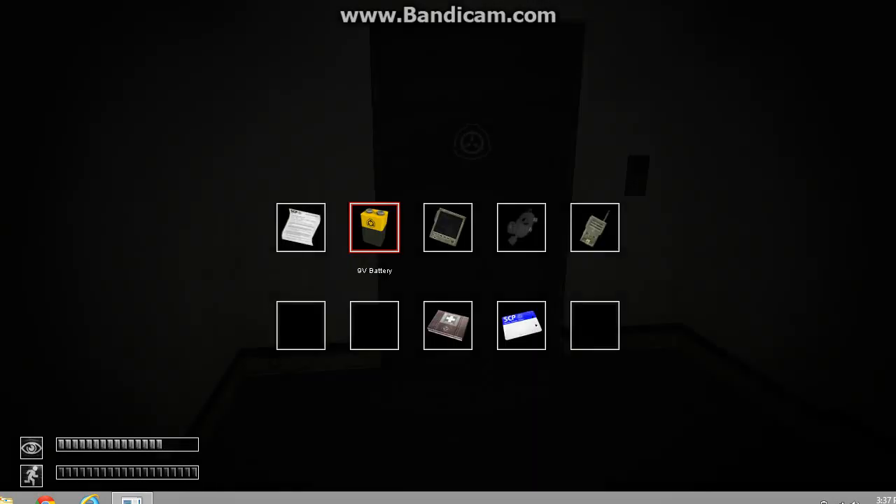
click(448, 227)
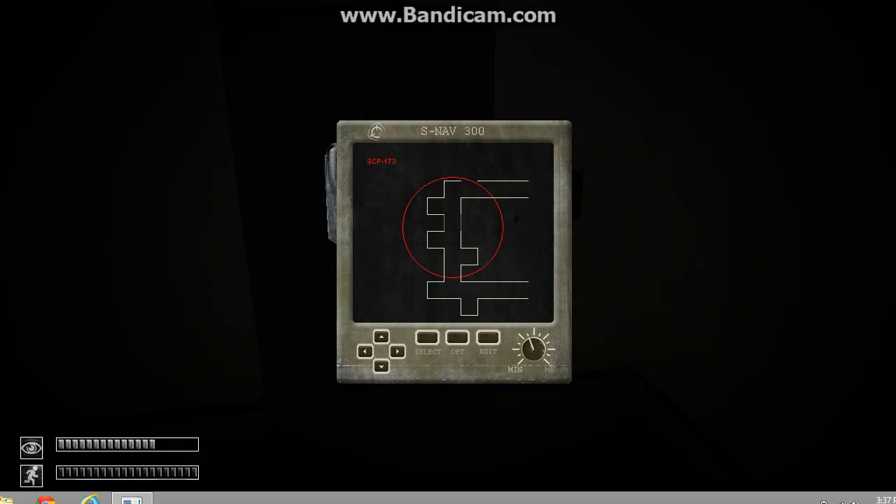